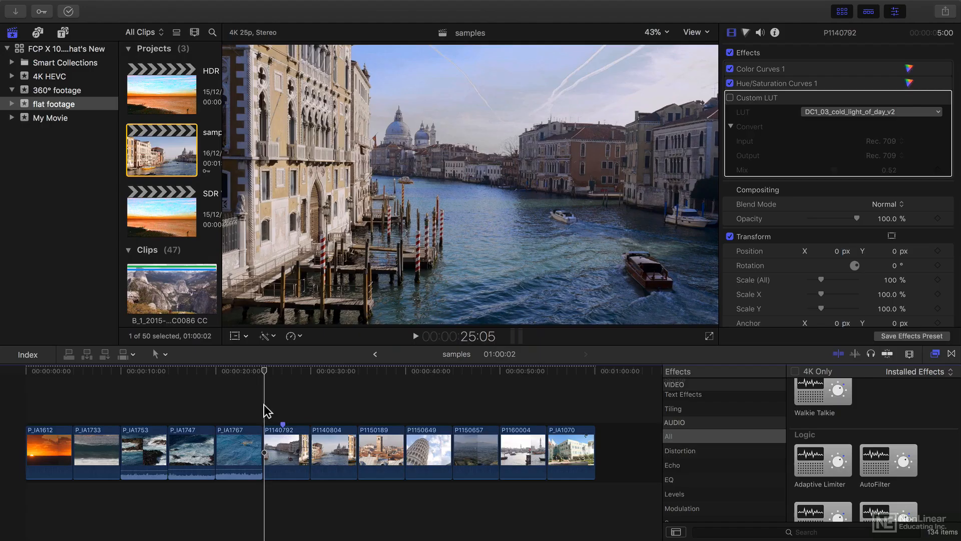
Select the leaning tower clip P1150649 to show its Balance Color and Color Wheels 1 corrections
{"action": "left_click", "coordinate": [414, 336]}
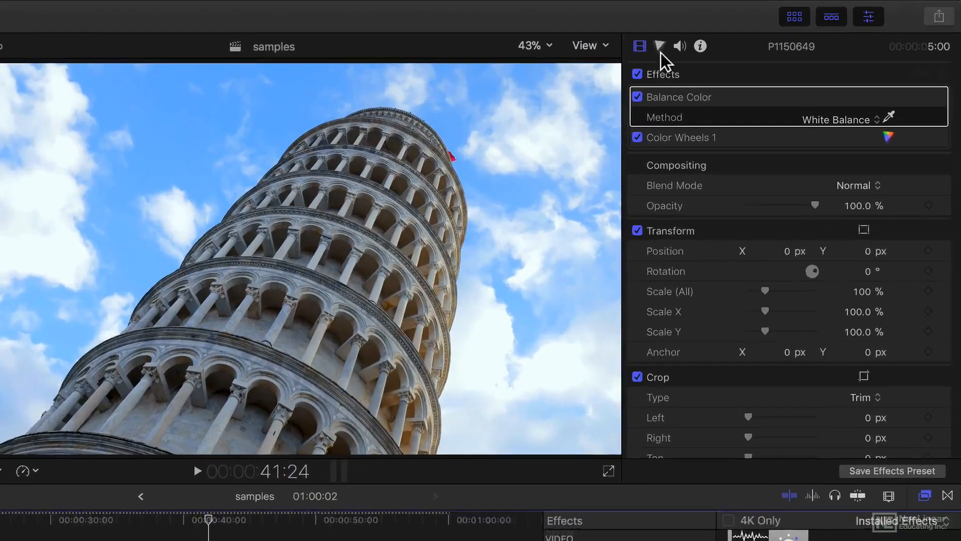
Add Color Curves and Hue/Saturation Curves corrections to the tower clip from the Color Inspector
{"action": "left_click", "coordinate": [658, 46]}
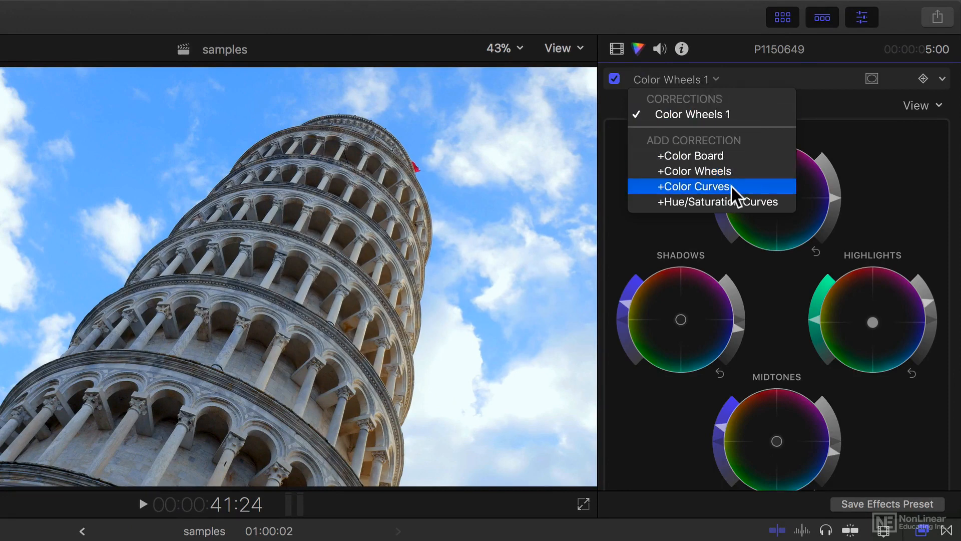
{"action": "left_click", "coordinate": [693, 187]}
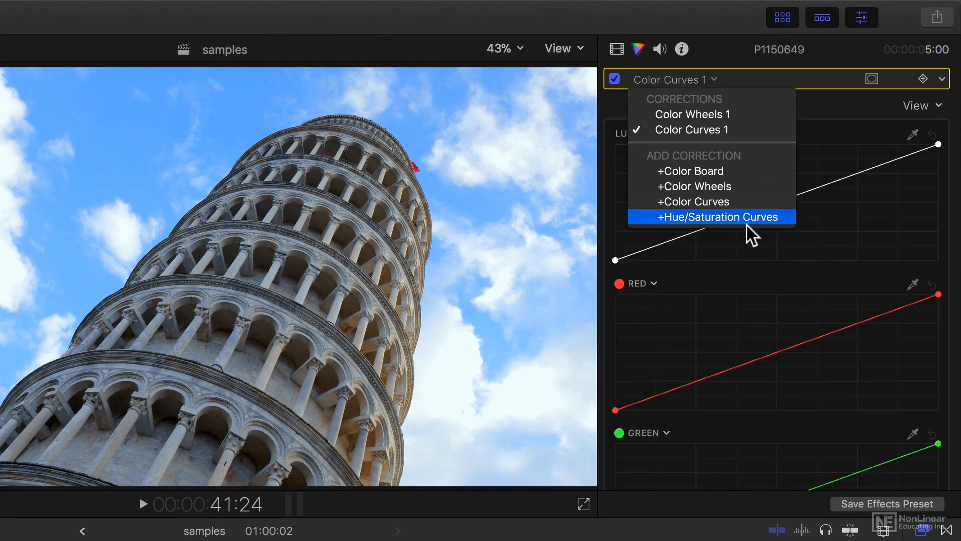
{"action": "left_click", "coordinate": [717, 216]}
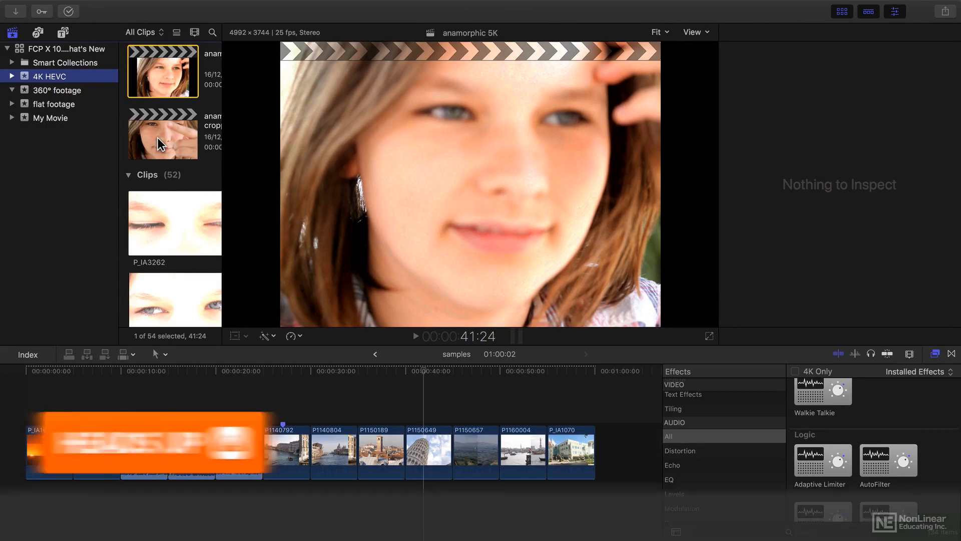
Review the HLG clip's Camera LUT in the Info Inspector, then inspect clip XPHO6742's 360° Patch
{"action": "left_click", "coordinate": [174, 223]}
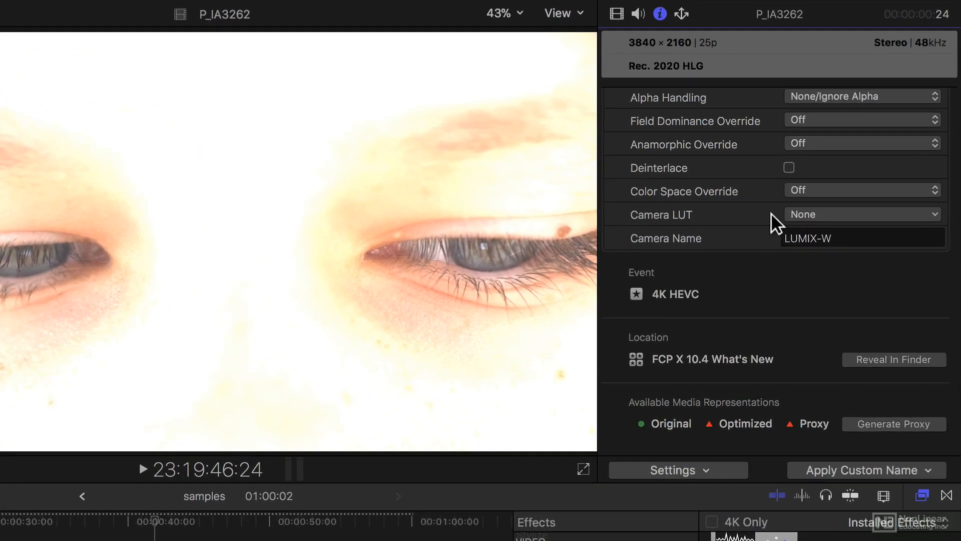
{"action": "left_click", "coordinate": [861, 215]}
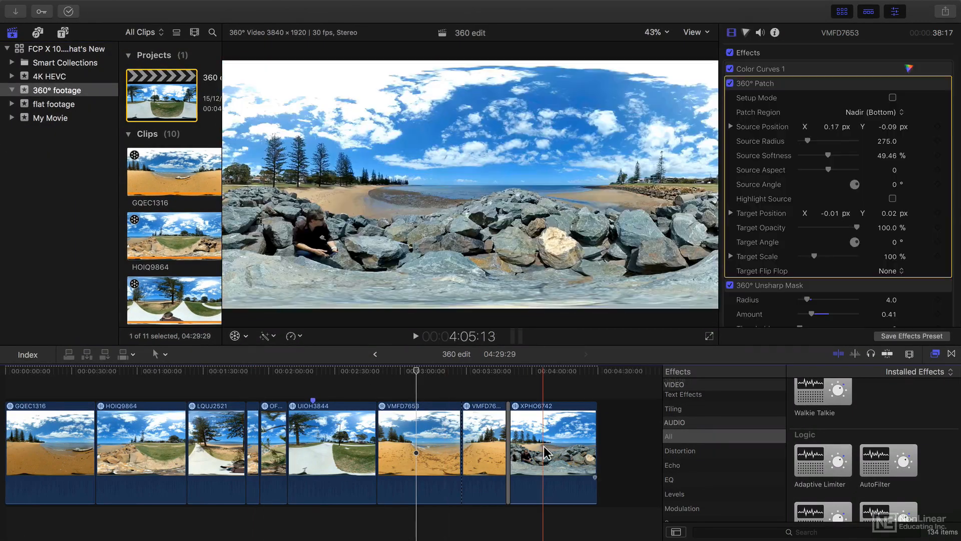
{"action": "left_click", "coordinate": [551, 441]}
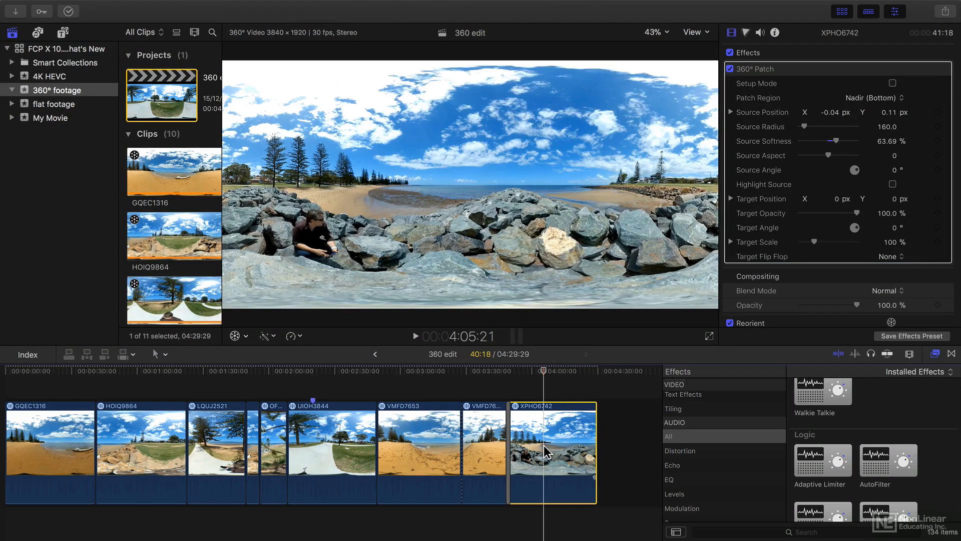